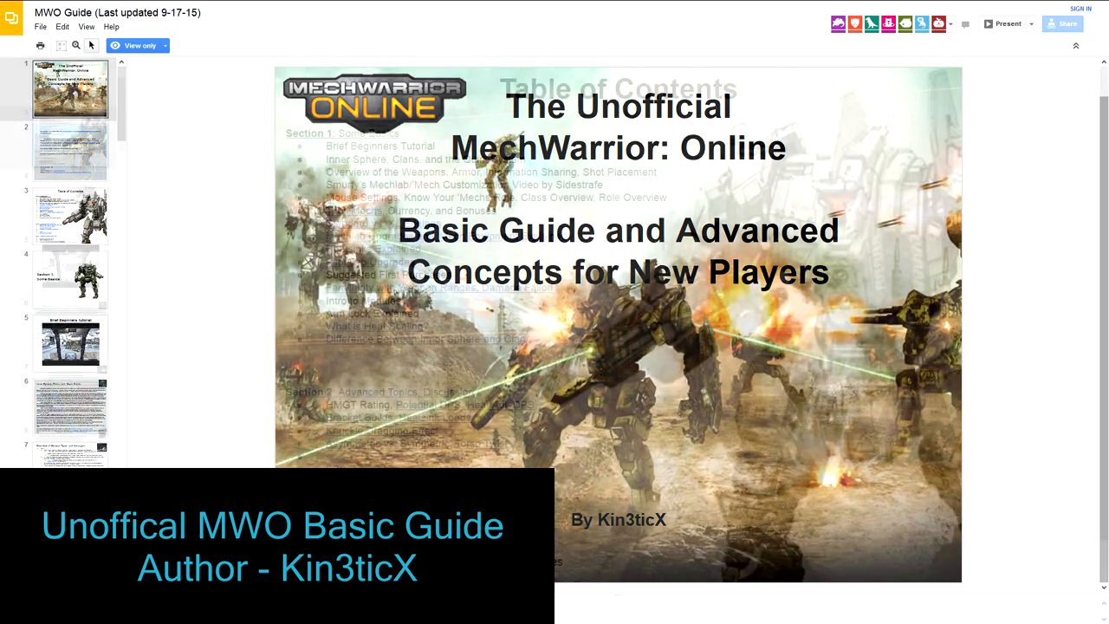
# Select slide 54, 'CW Prematch Screen Explained', in the MWO guide deck
pyautogui.click(70, 137)
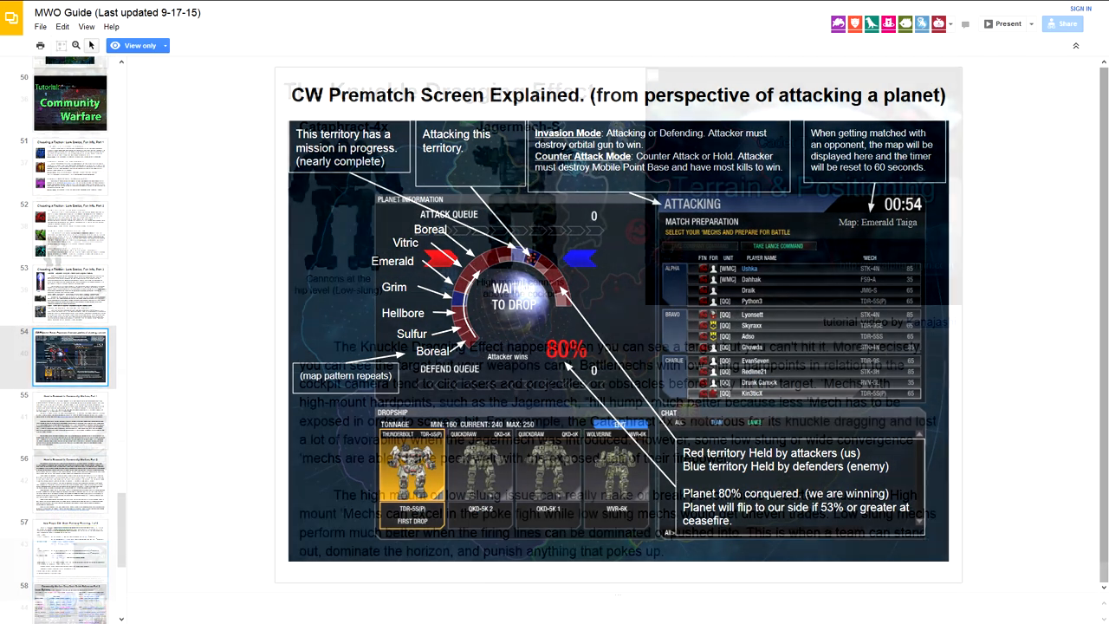
pyautogui.scroll(3)
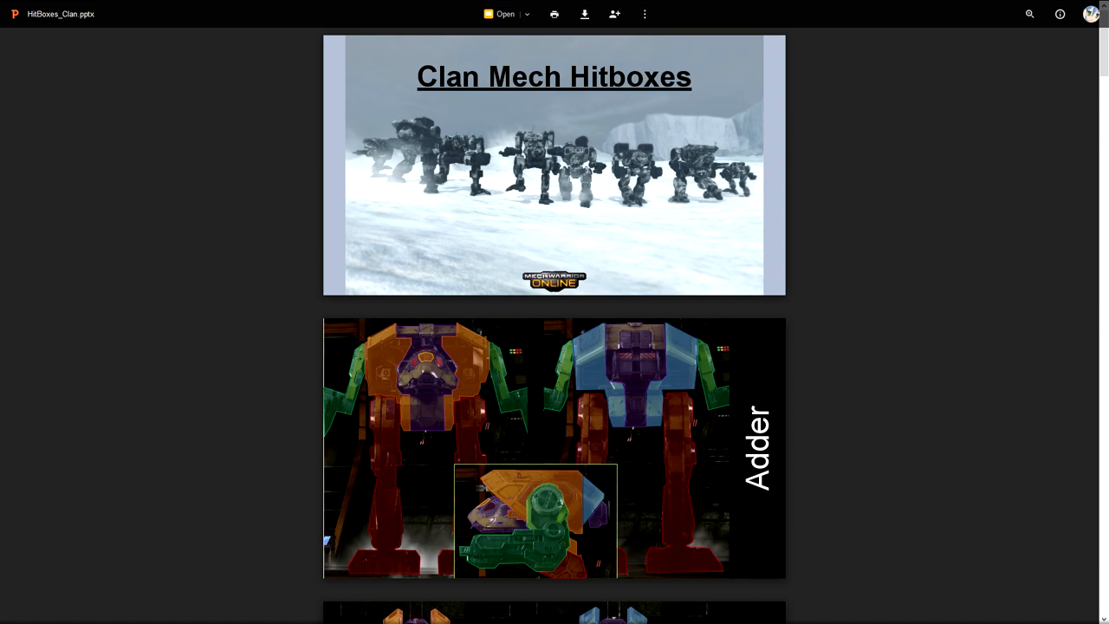
# Scroll the HitBoxes_Clan preview down to the Hunchback and Griffin slides
pyautogui.scroll(-3)
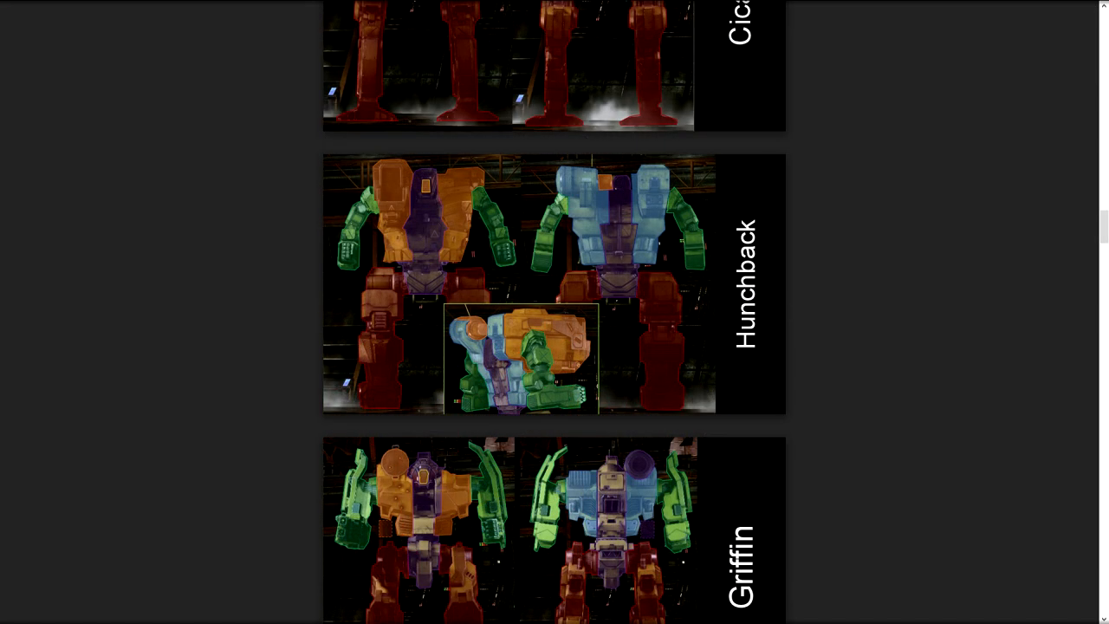
pyautogui.scroll(-3)
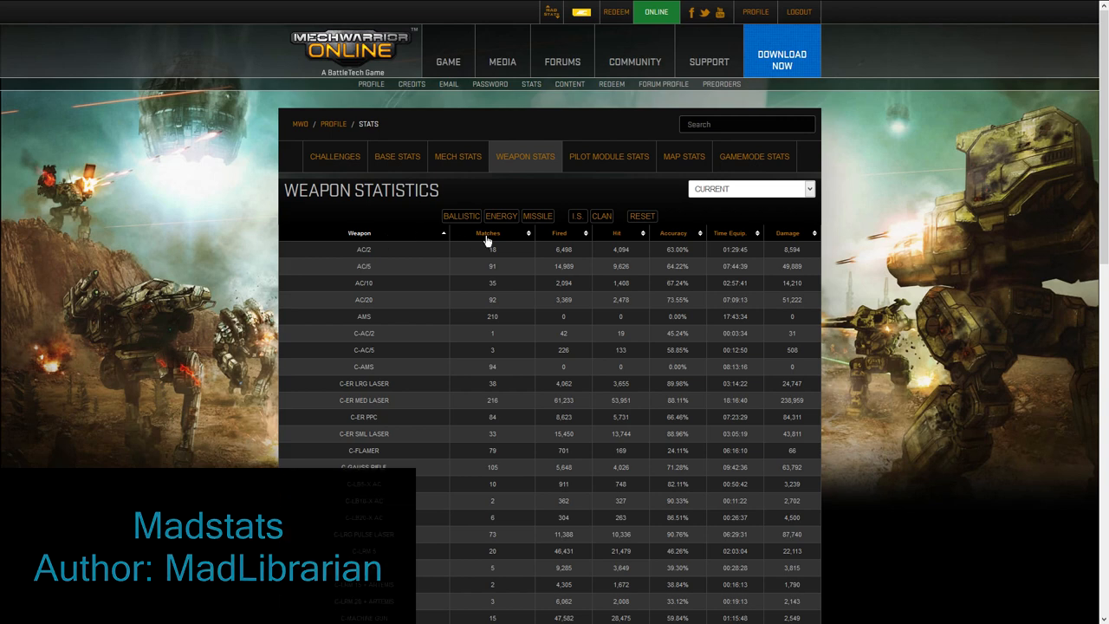
# Sort the weapon table by Fired, Hit, Accuracy, then Damage, and toggle off CLAN weapons
pyautogui.click(559, 232)
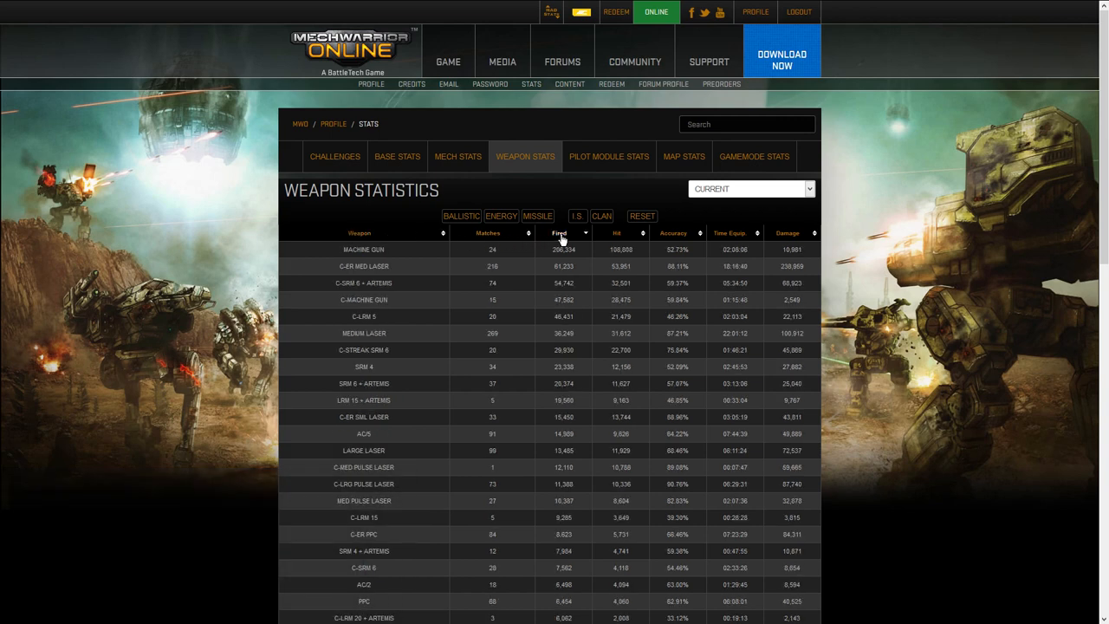
pyautogui.click(617, 233)
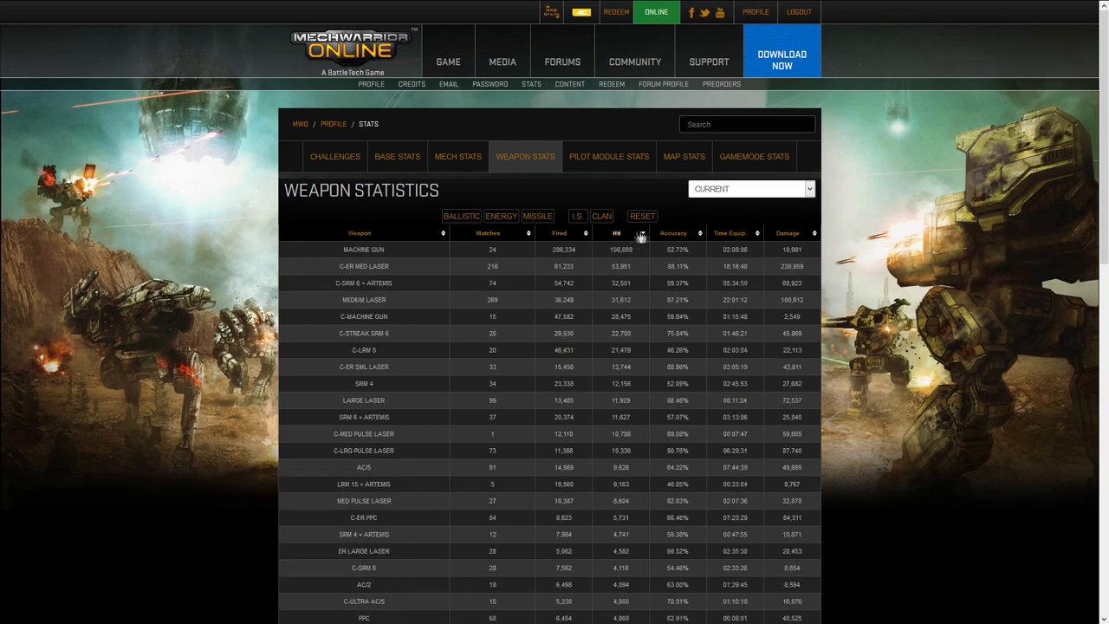
pyautogui.click(672, 232)
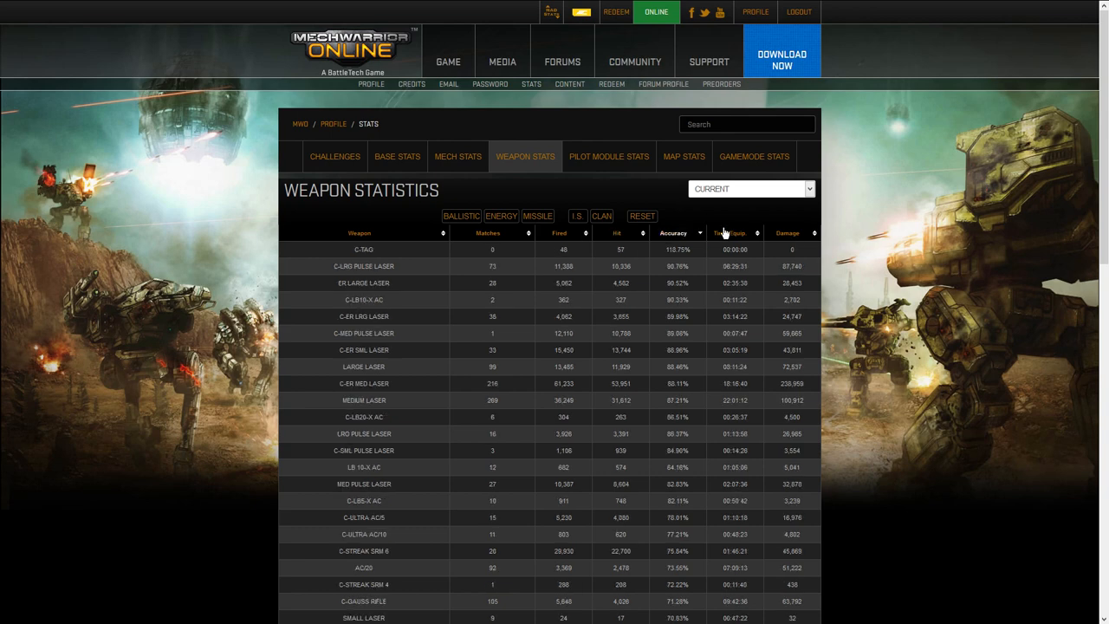
pyautogui.click(787, 232)
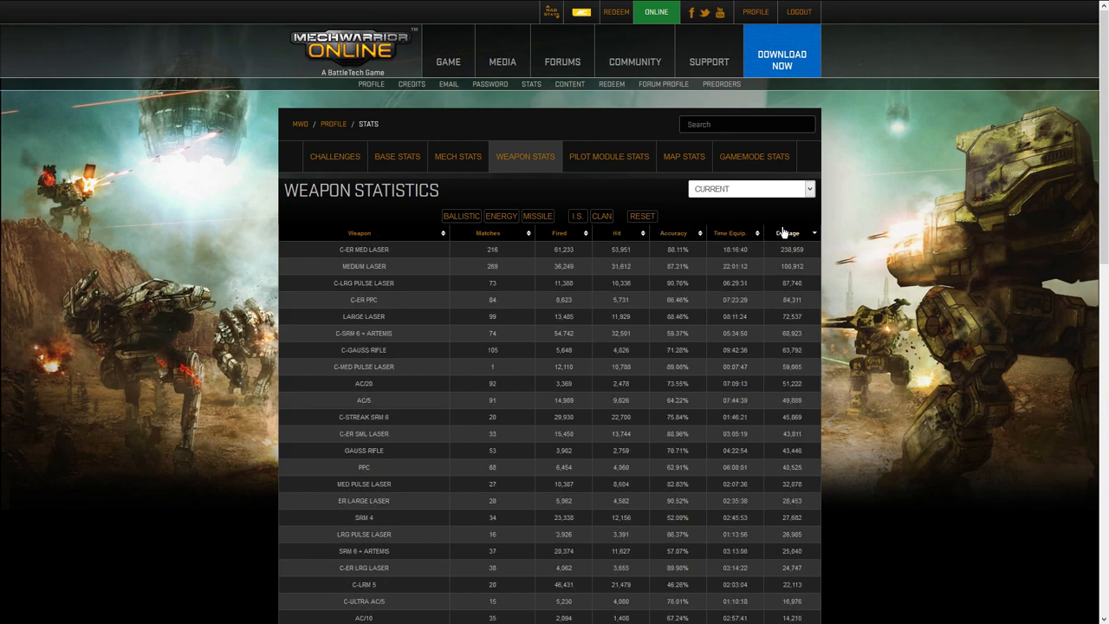
pyautogui.moveTo(565, 210)
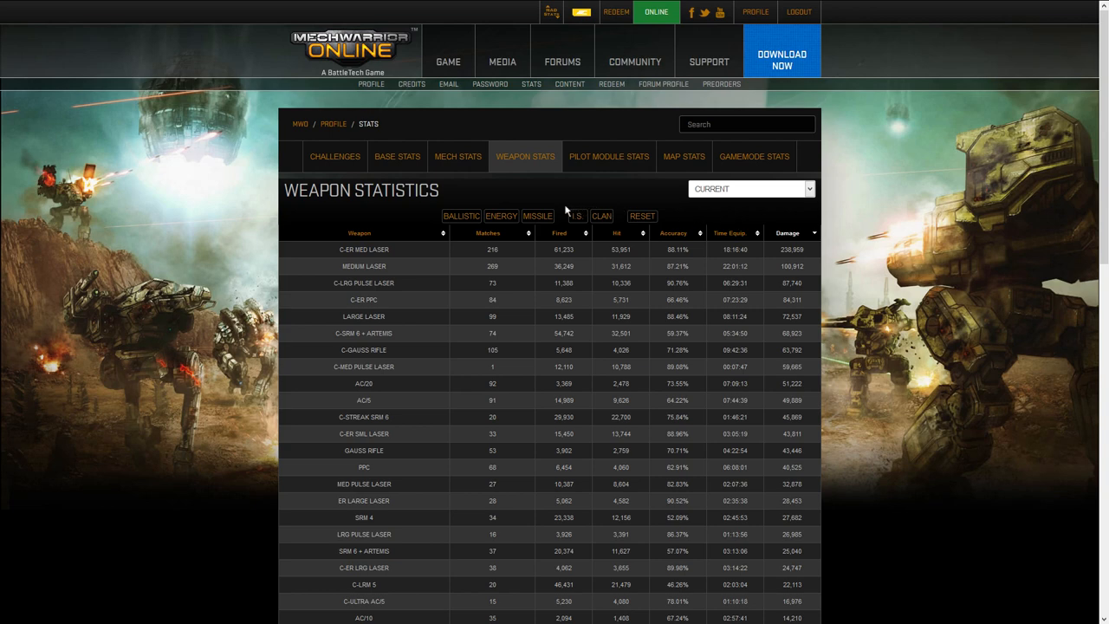
pyautogui.click(600, 215)
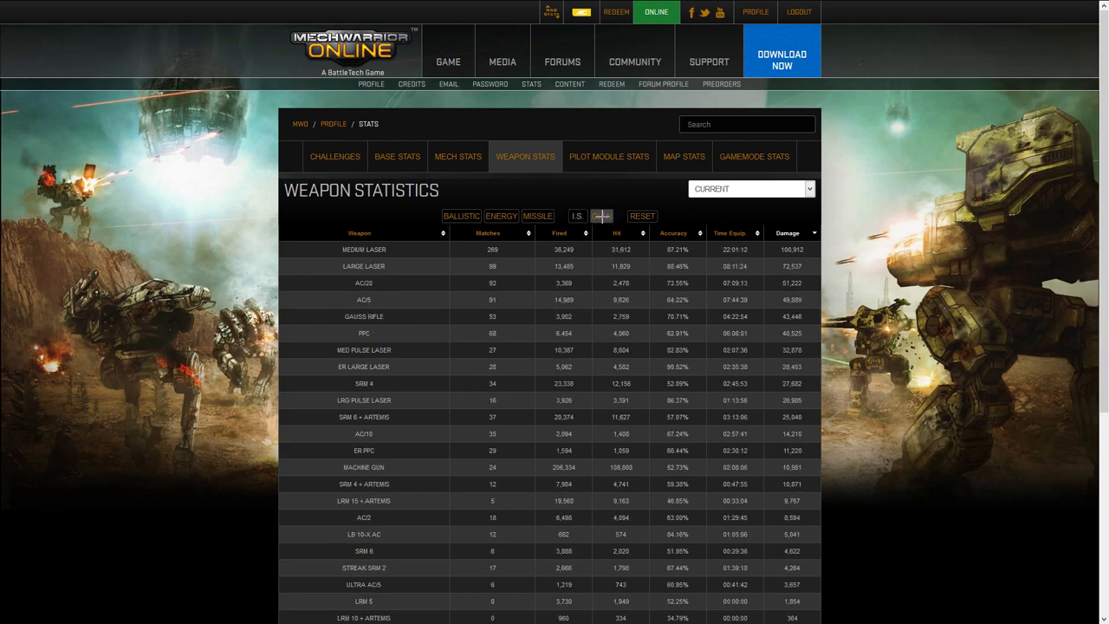
pyautogui.click(602, 215)
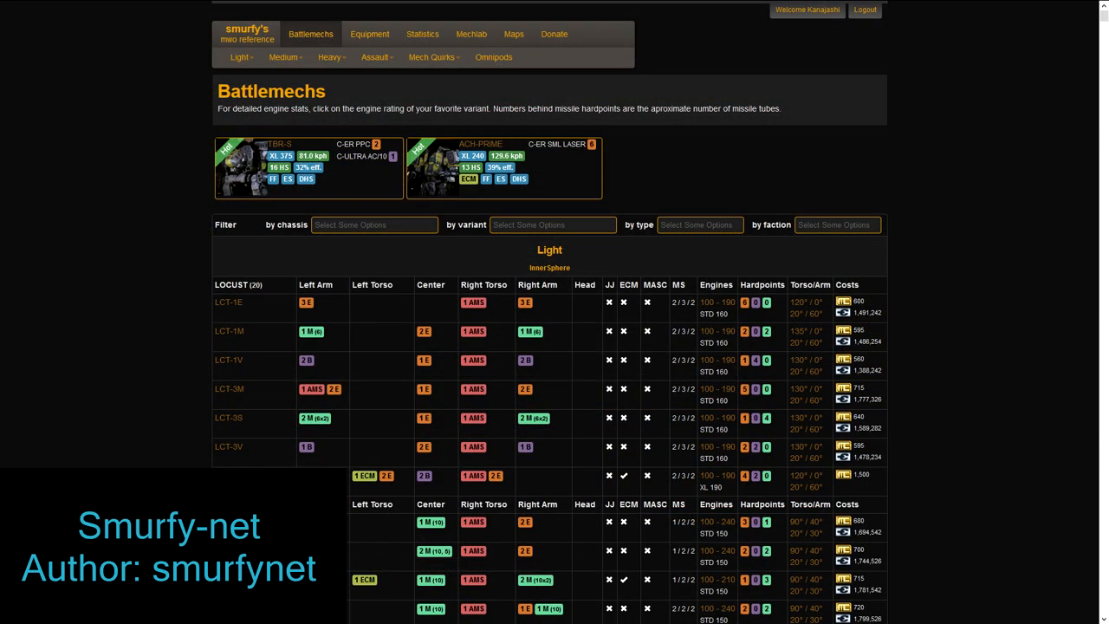
# View the weapon systems table and HBR-PRIME mechlab, then open the saved Mechbay list
pyautogui.click(368, 33)
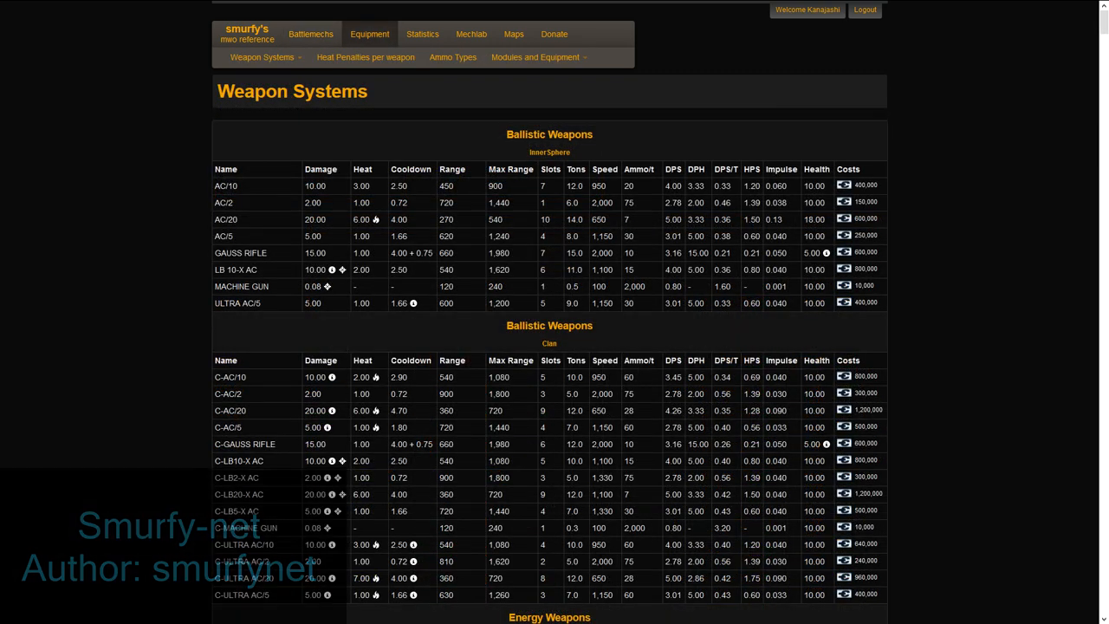
pyautogui.click(513, 34)
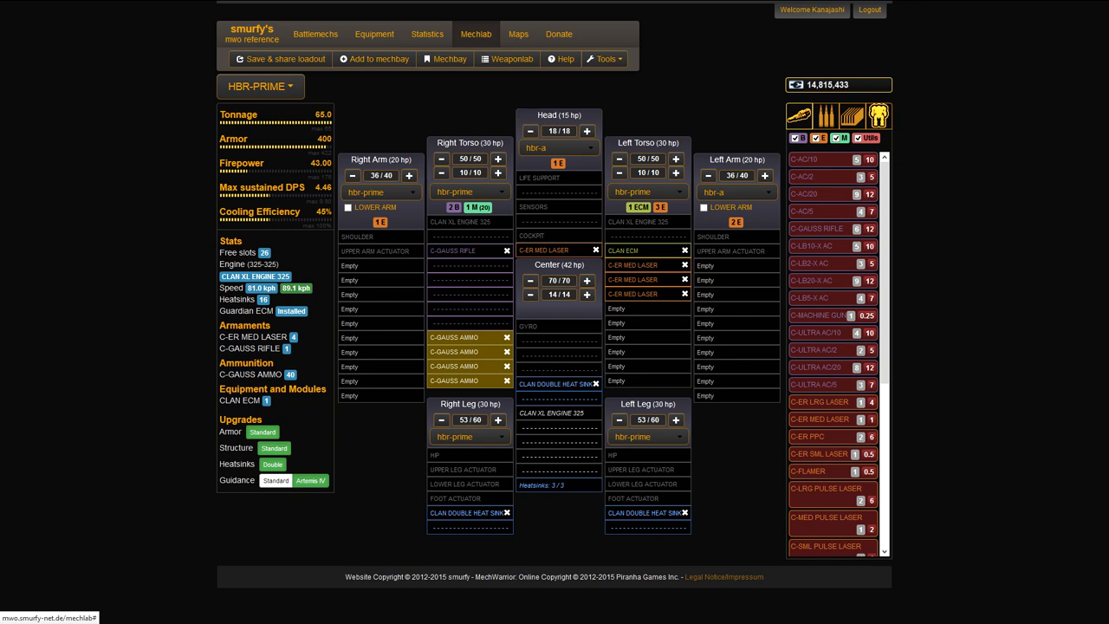
pyautogui.click(444, 59)
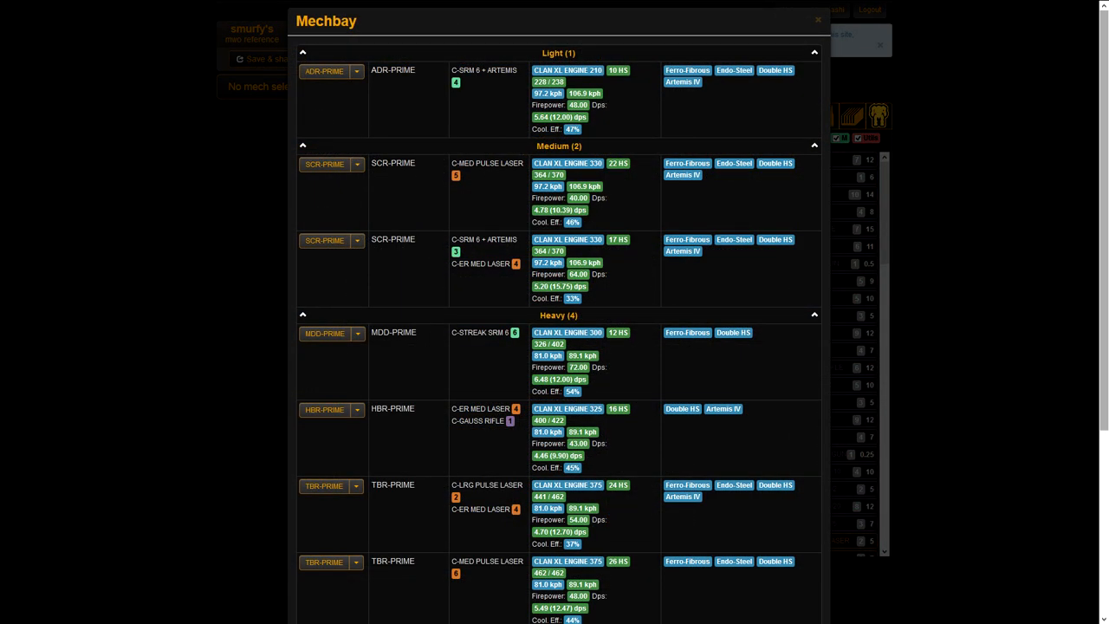